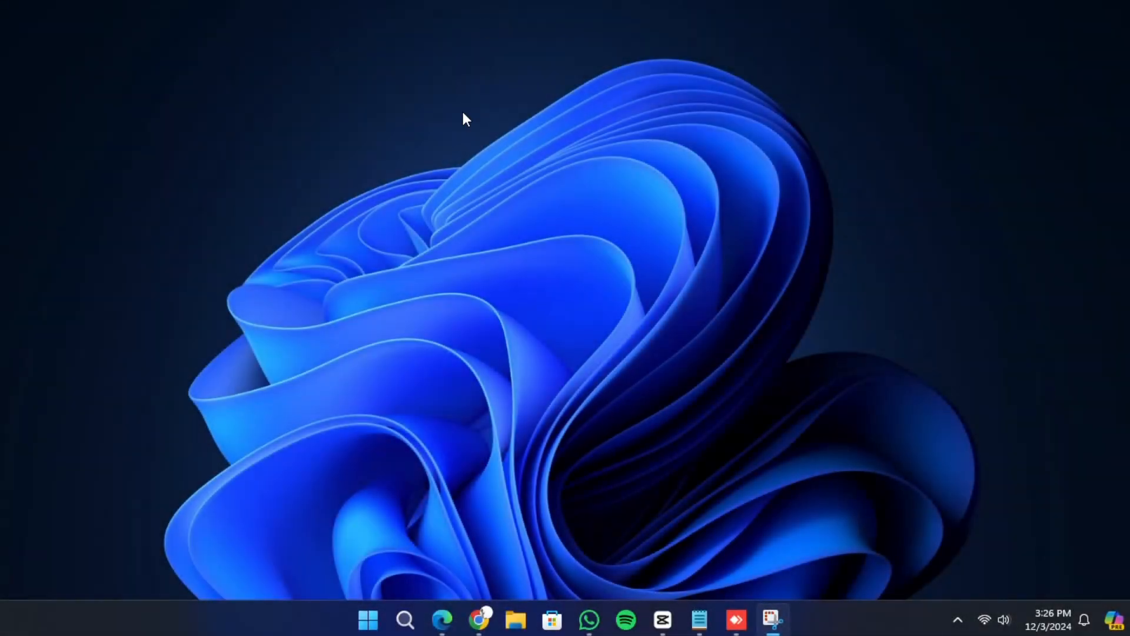
mouse_move(467, 439)
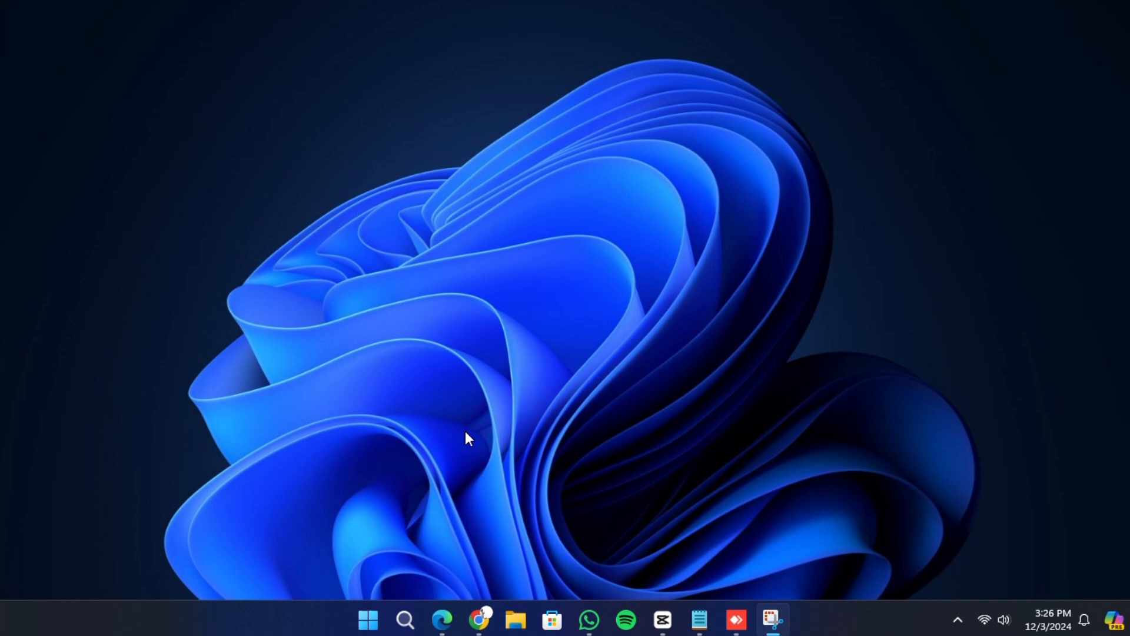
mouse_move(503, 422)
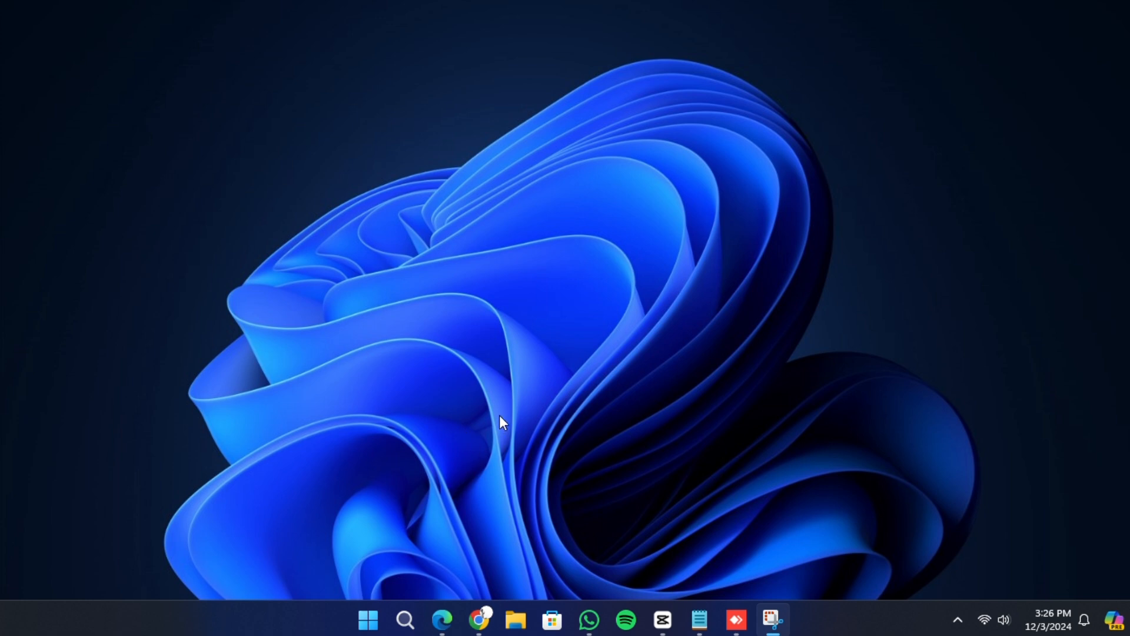
mouse_move(404, 369)
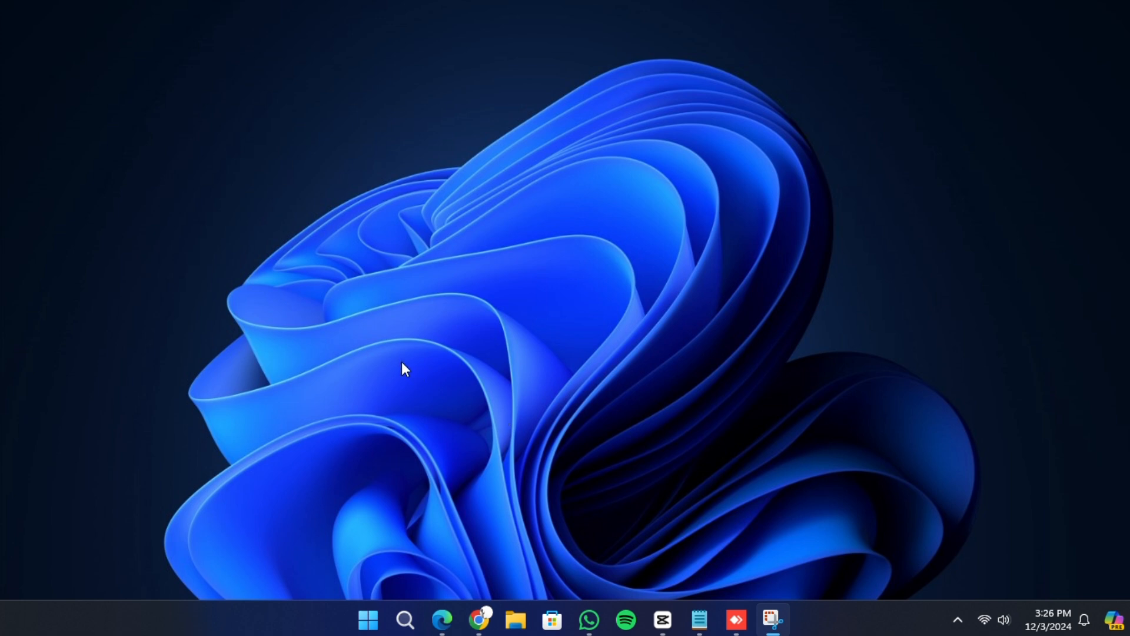
mouse_move(387, 473)
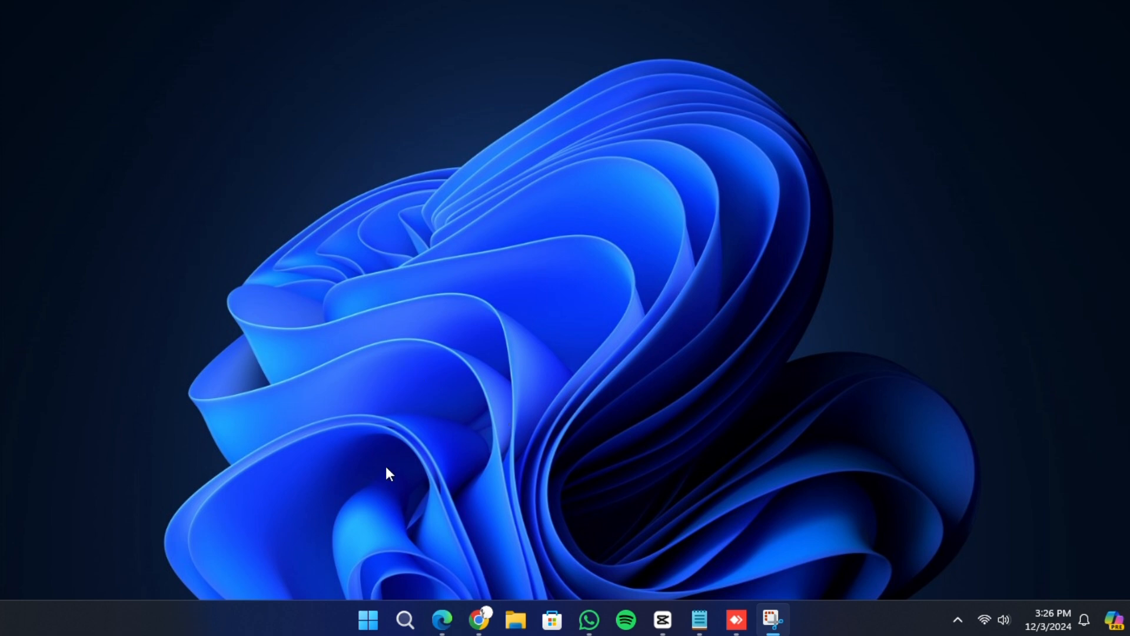
mouse_move(361, 580)
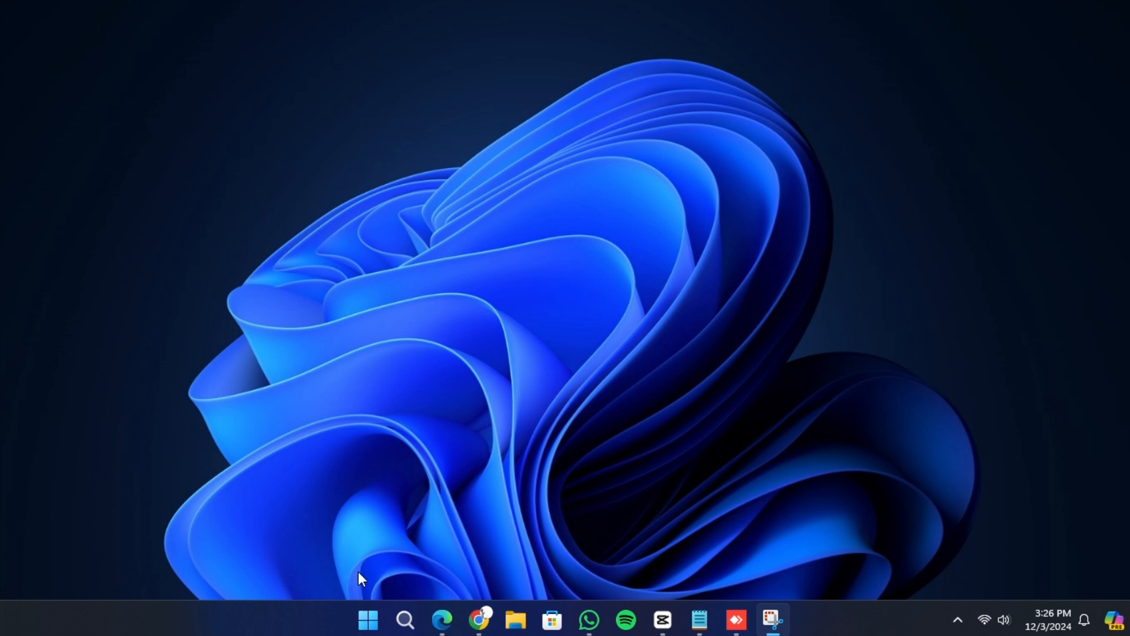
Search the Start menu for 'control Panel' to bring up Control Panel as best match.
left_click(368, 620)
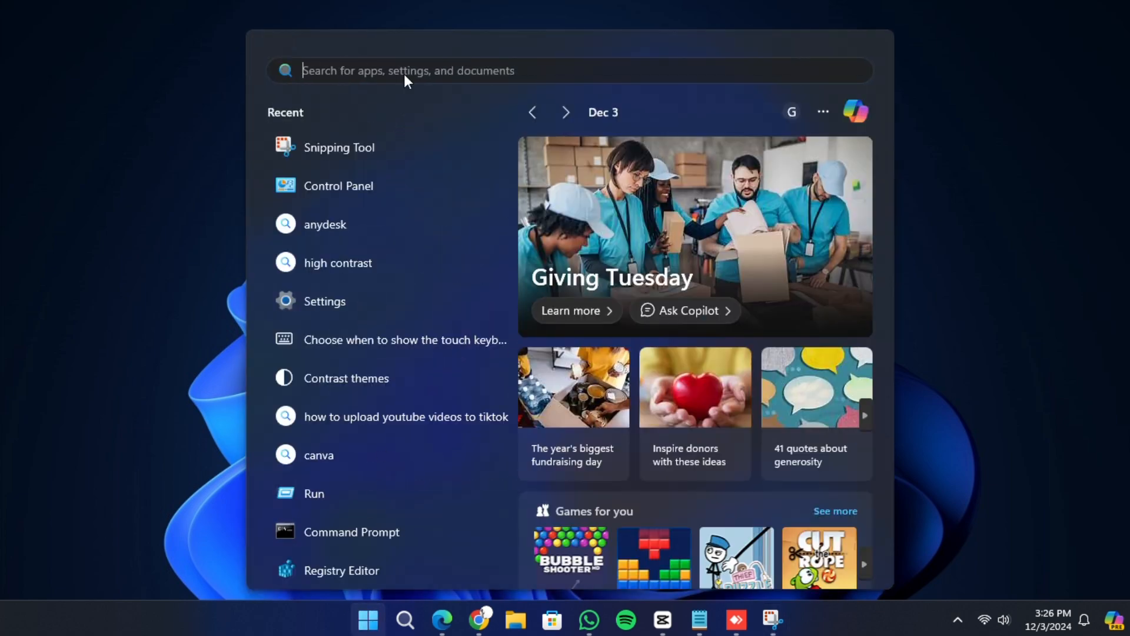
type("control Panel")
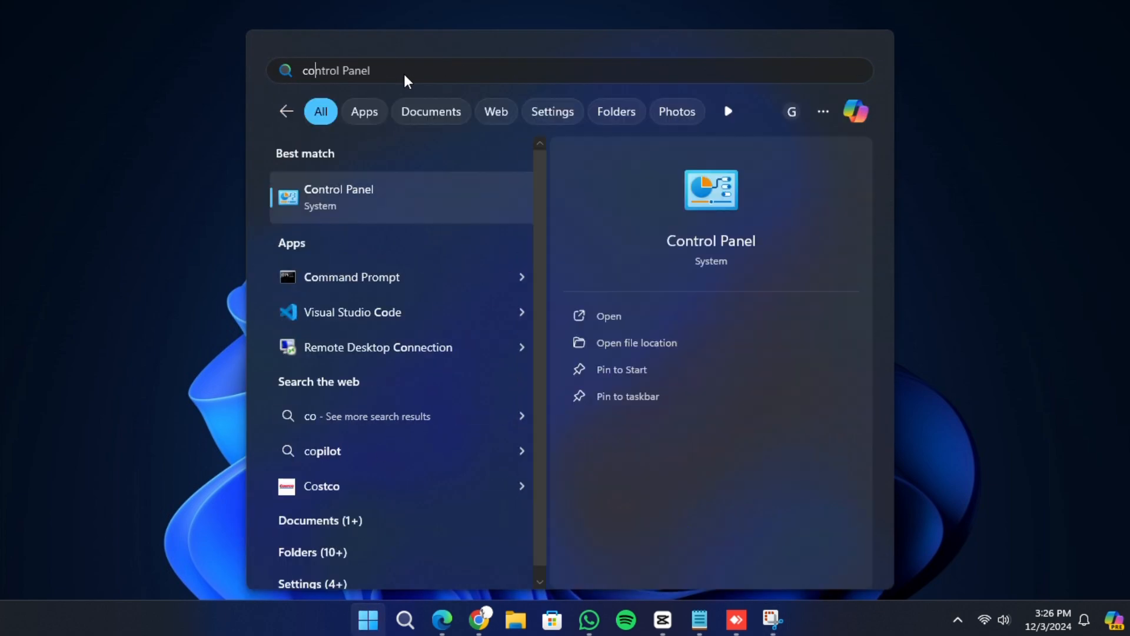
mouse_move(730, 200)
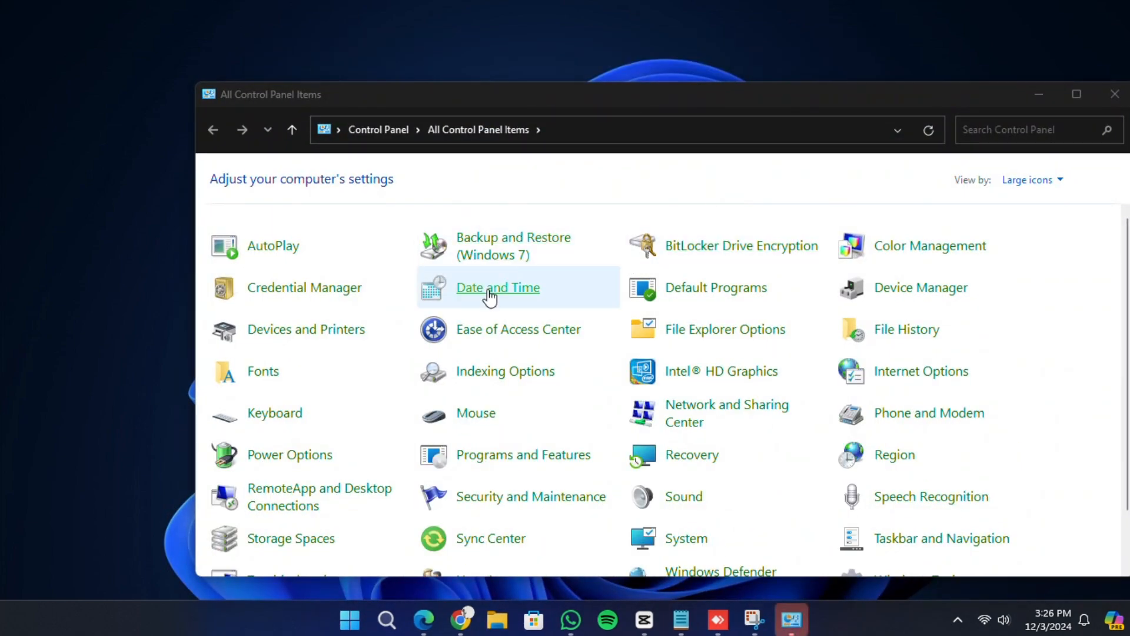
mouse_move(518, 329)
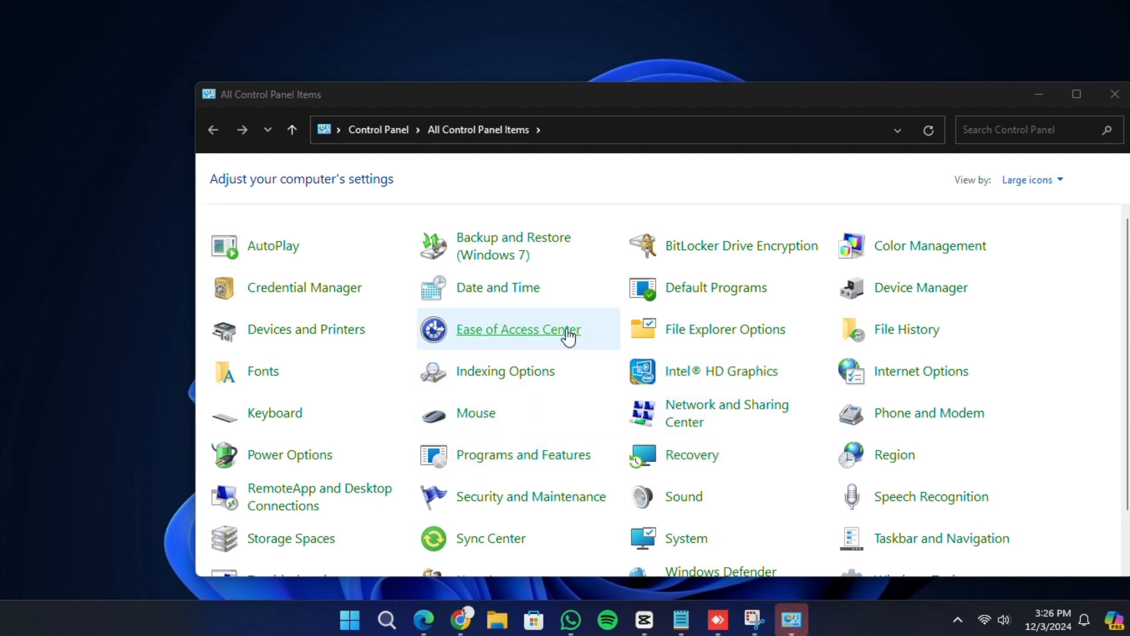
mouse_move(480, 454)
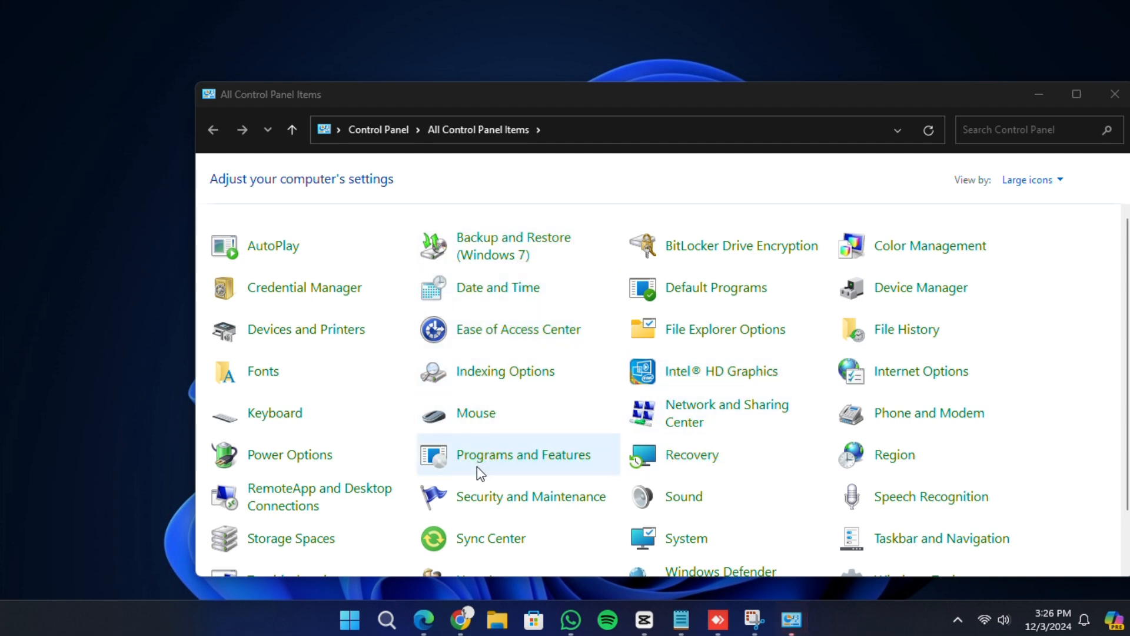
mouse_move(492, 464)
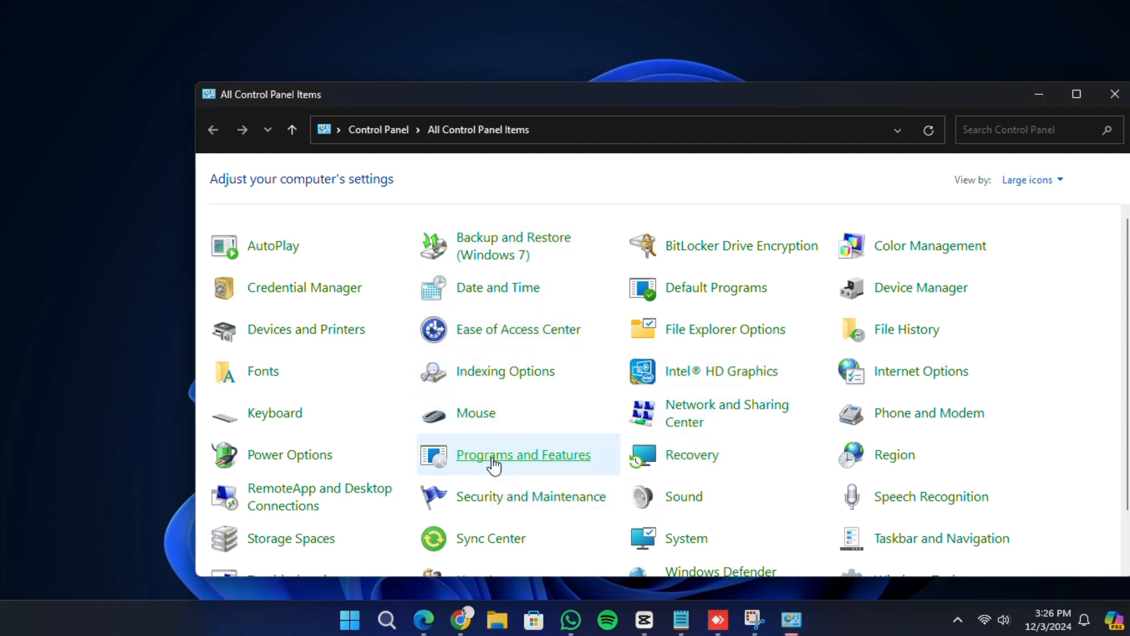
Select AnyDesk in Programs and Features for Uninstall/Change.
left_click(523, 454)
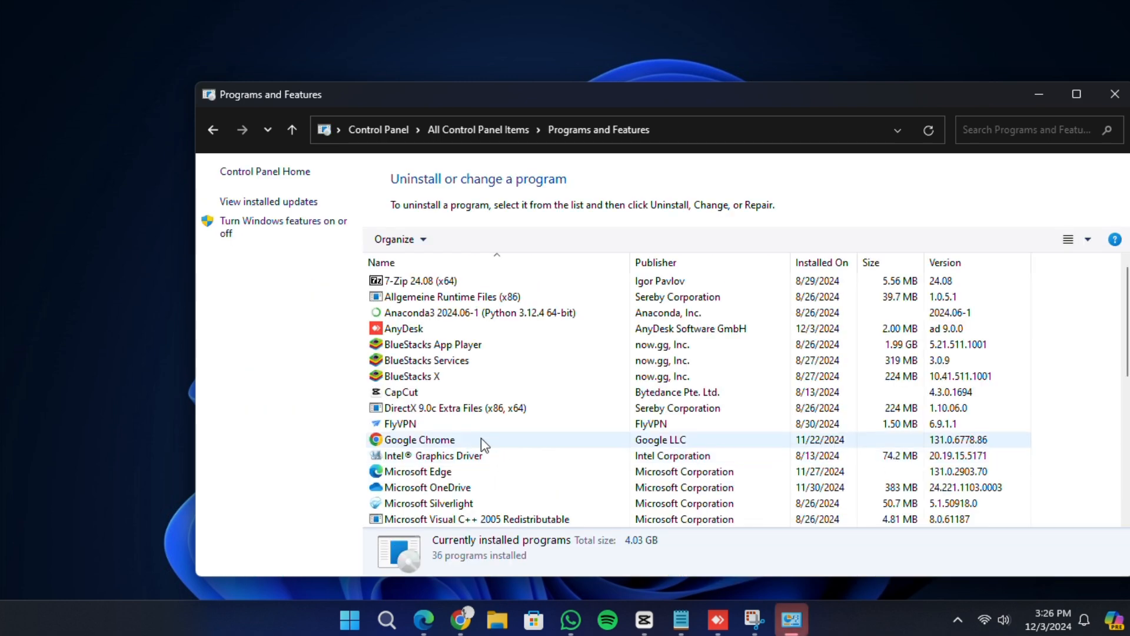
left_click(416, 280)
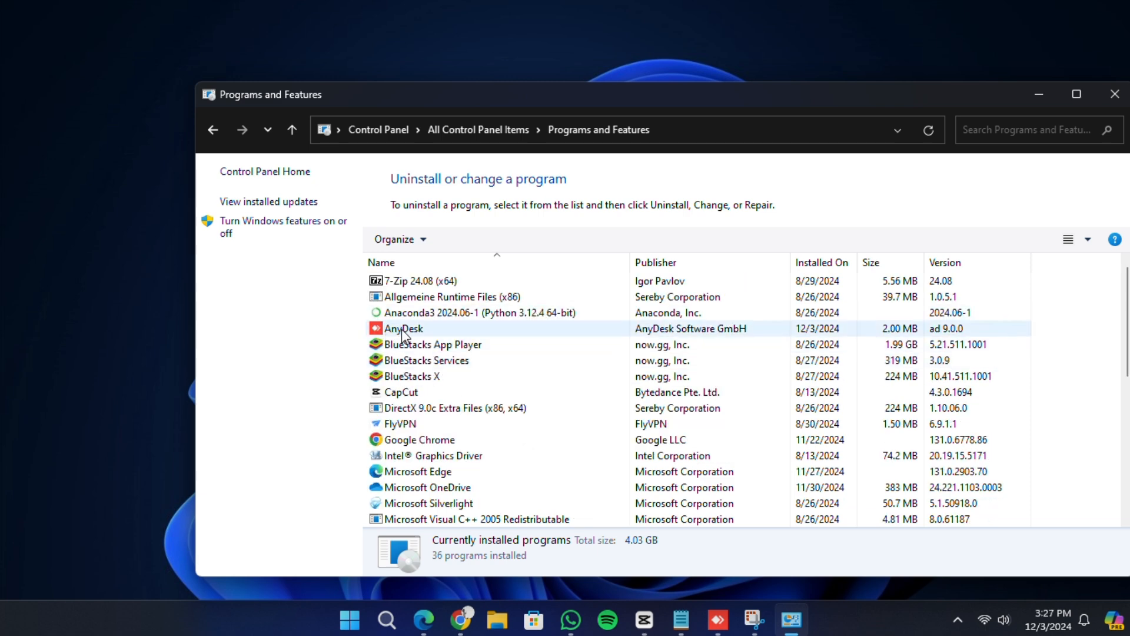
mouse_move(424, 337)
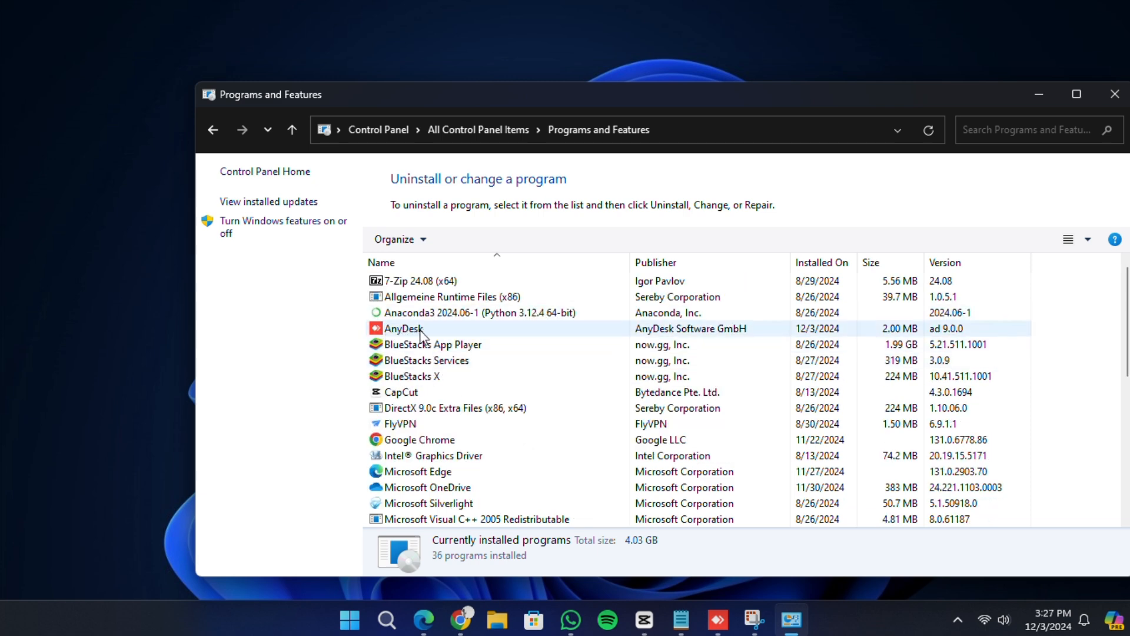
left_click(404, 328)
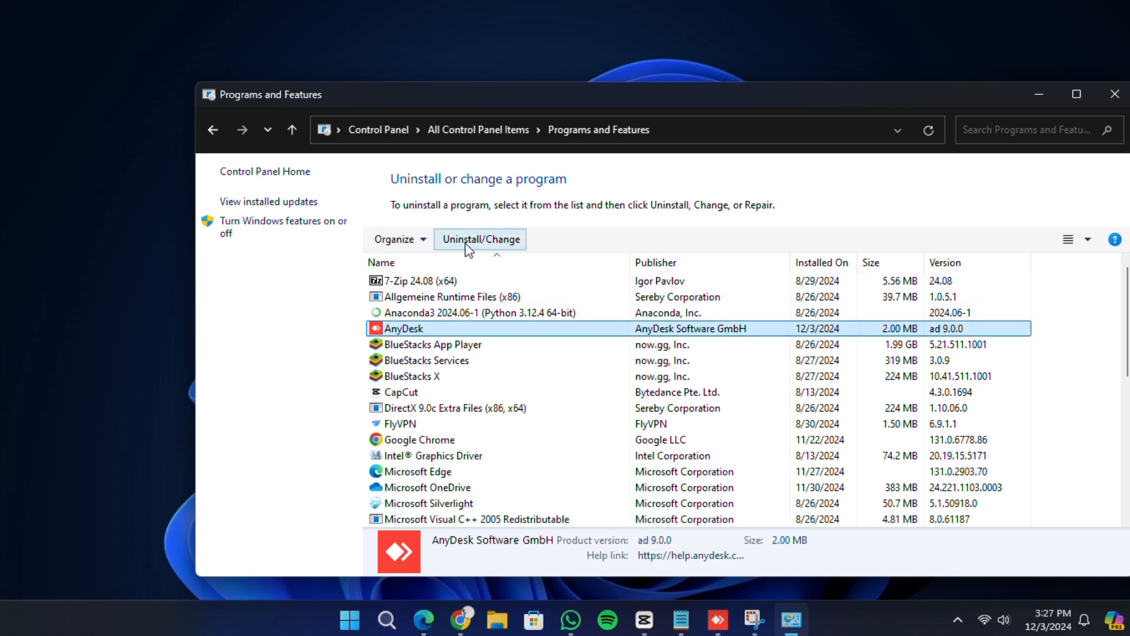
mouse_move(456, 249)
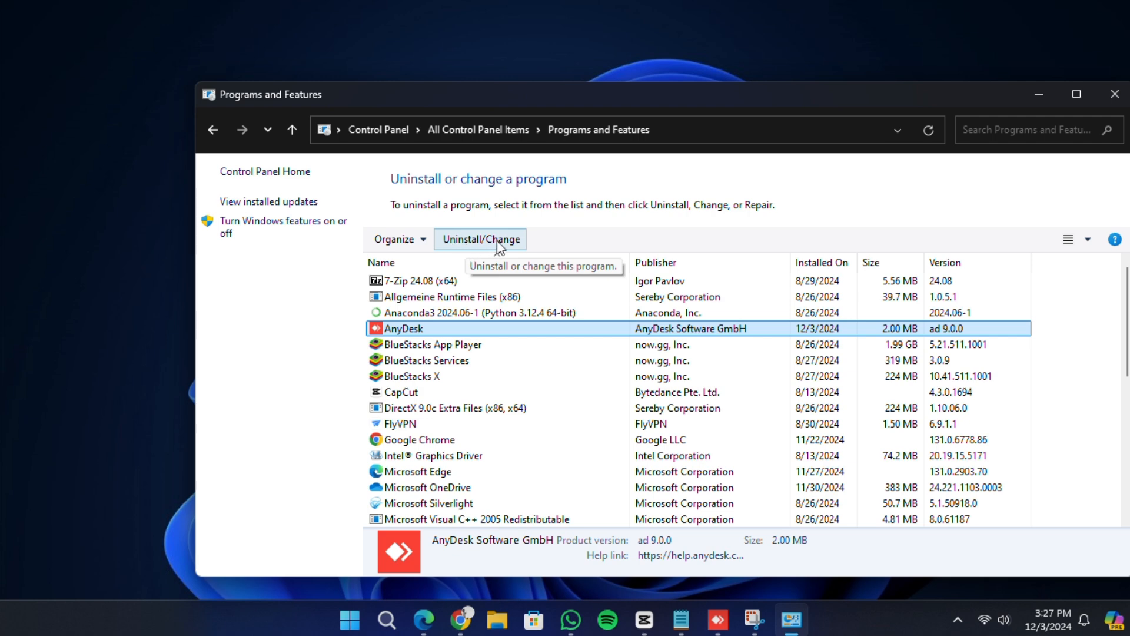
mouse_move(463, 249)
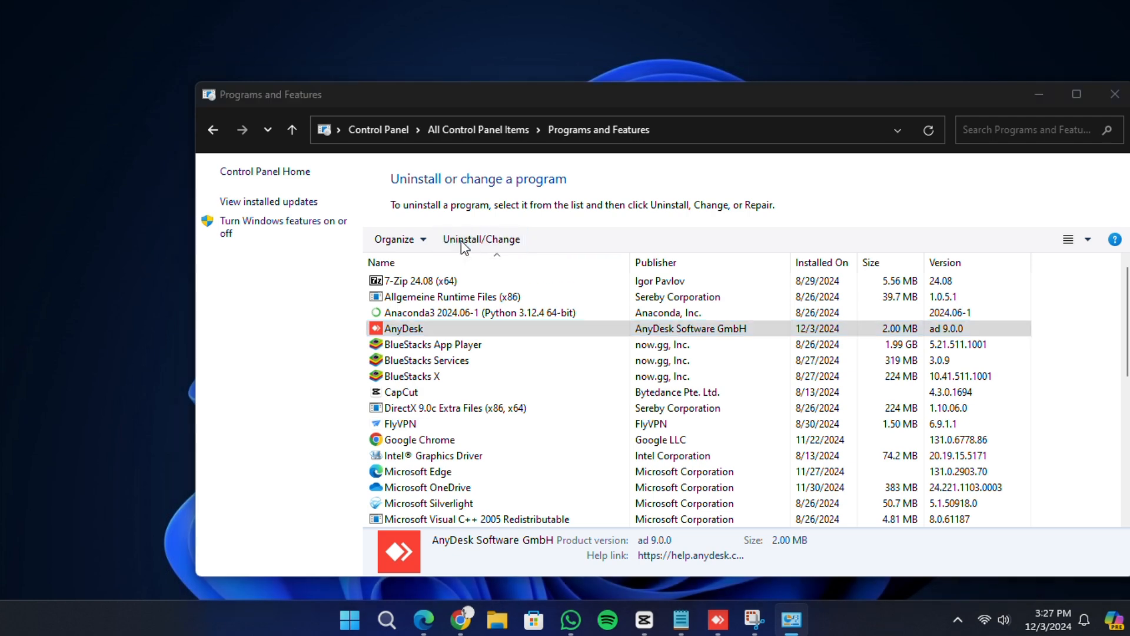
mouse_move(497, 450)
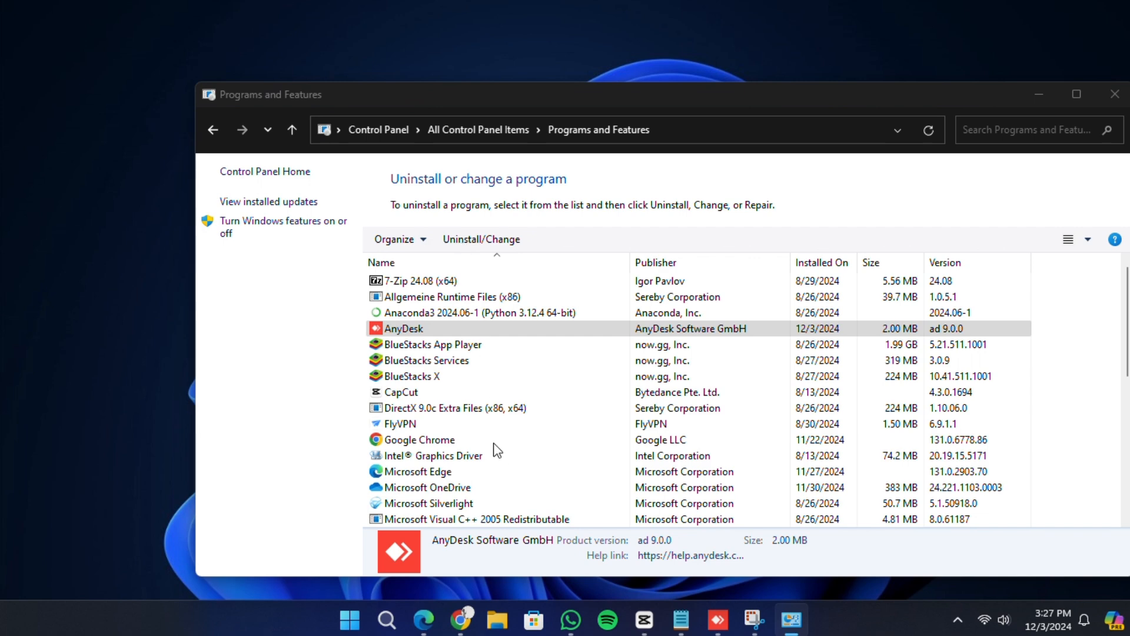
Uninstall AnyDesk with 'Remove configuration files' checked and confirm the removal prompts.
left_click(480, 239)
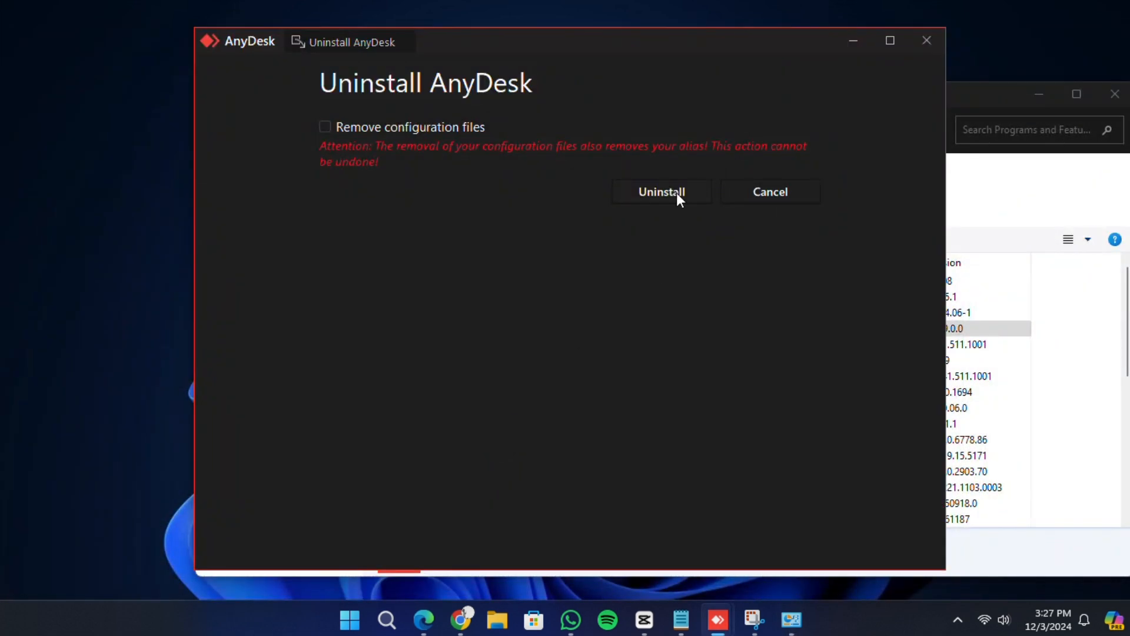
mouse_move(316, 123)
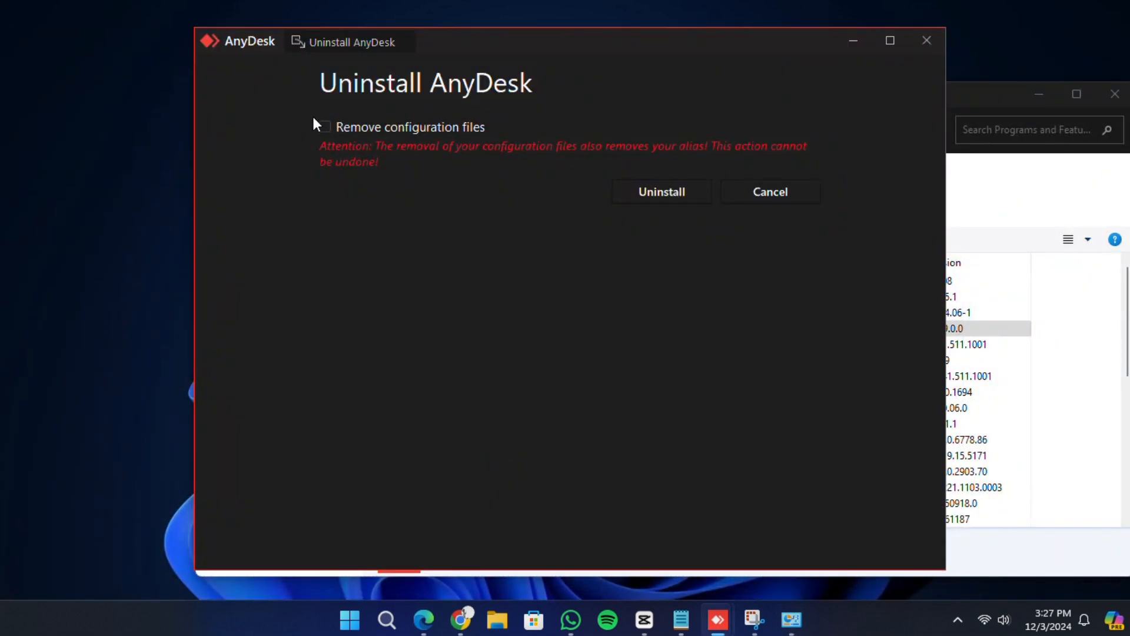
left_click(323, 127)
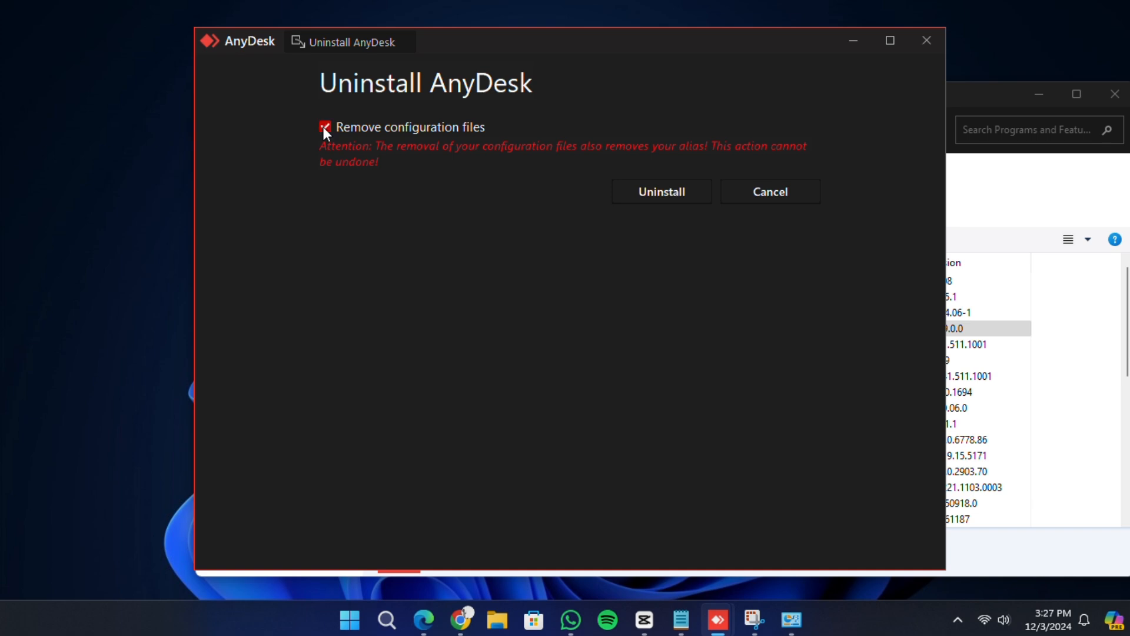
left_click(327, 128)
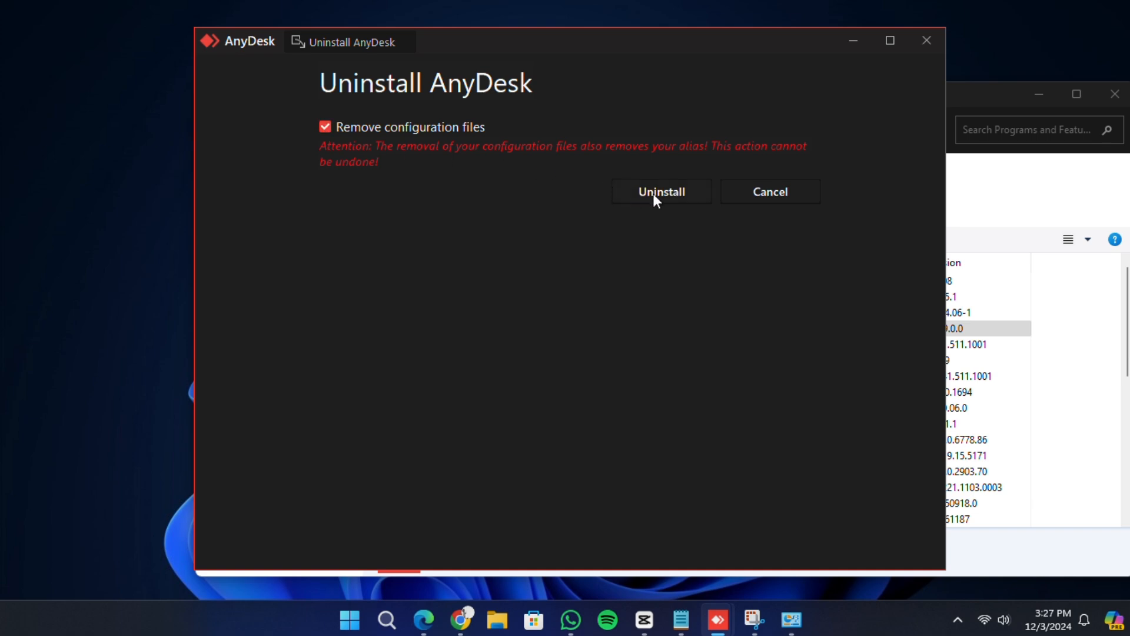
left_click(659, 191)
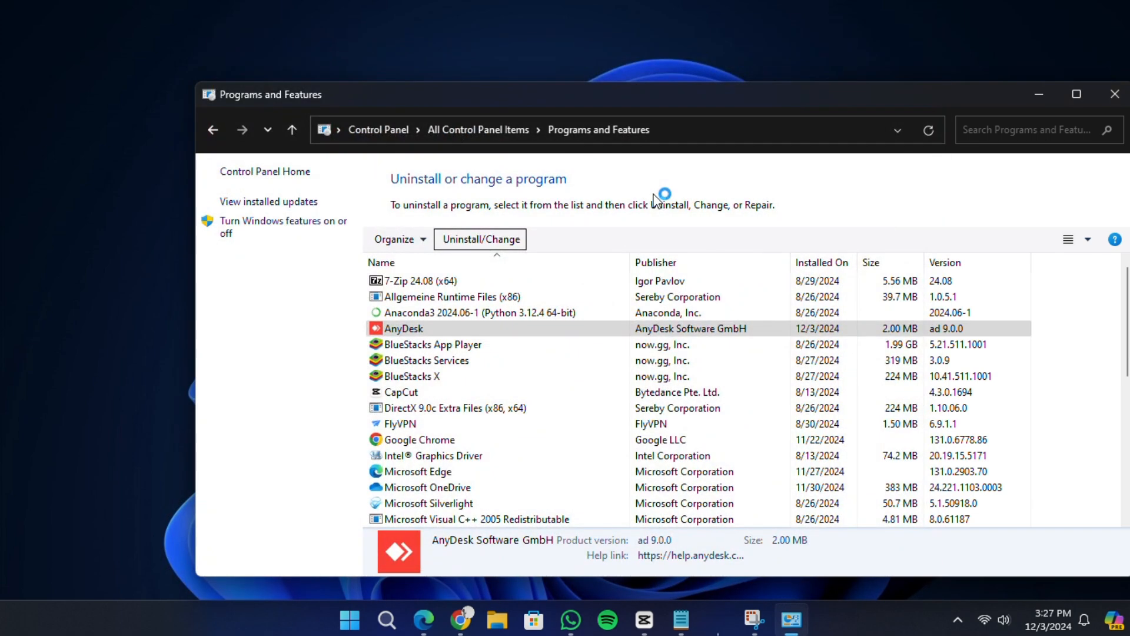
left_click(479, 239)
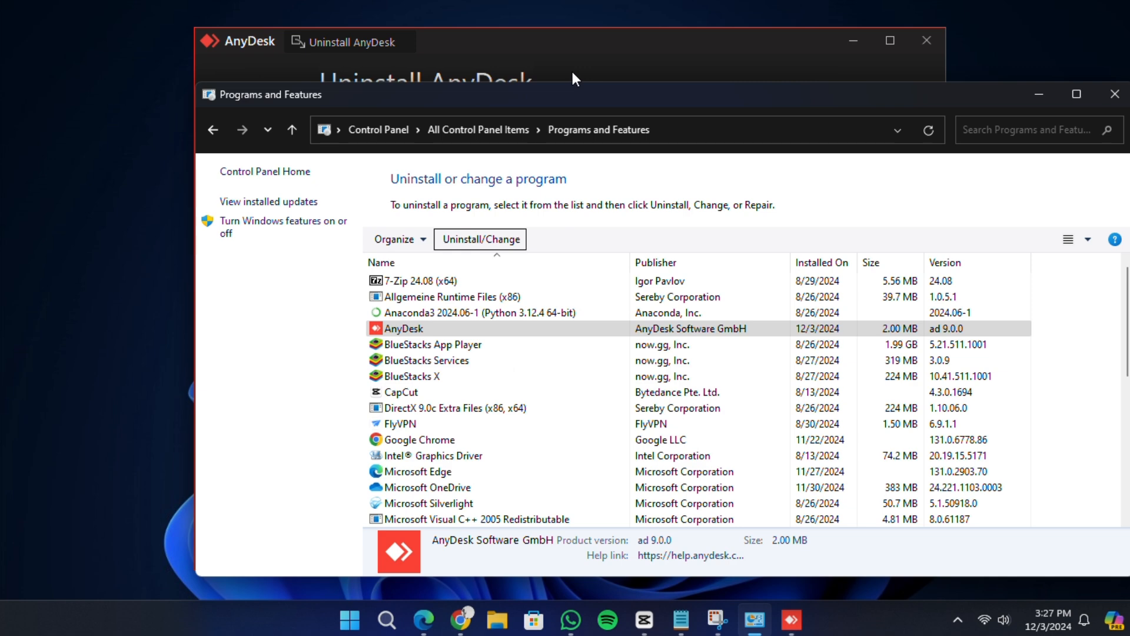
mouse_move(583, 211)
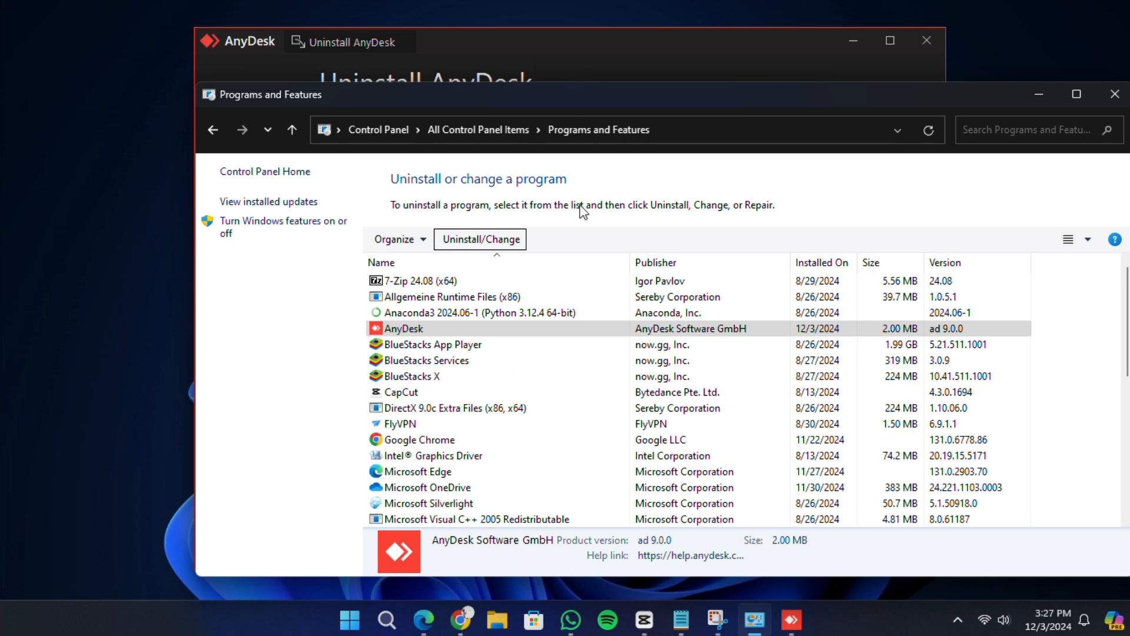
mouse_move(726, 105)
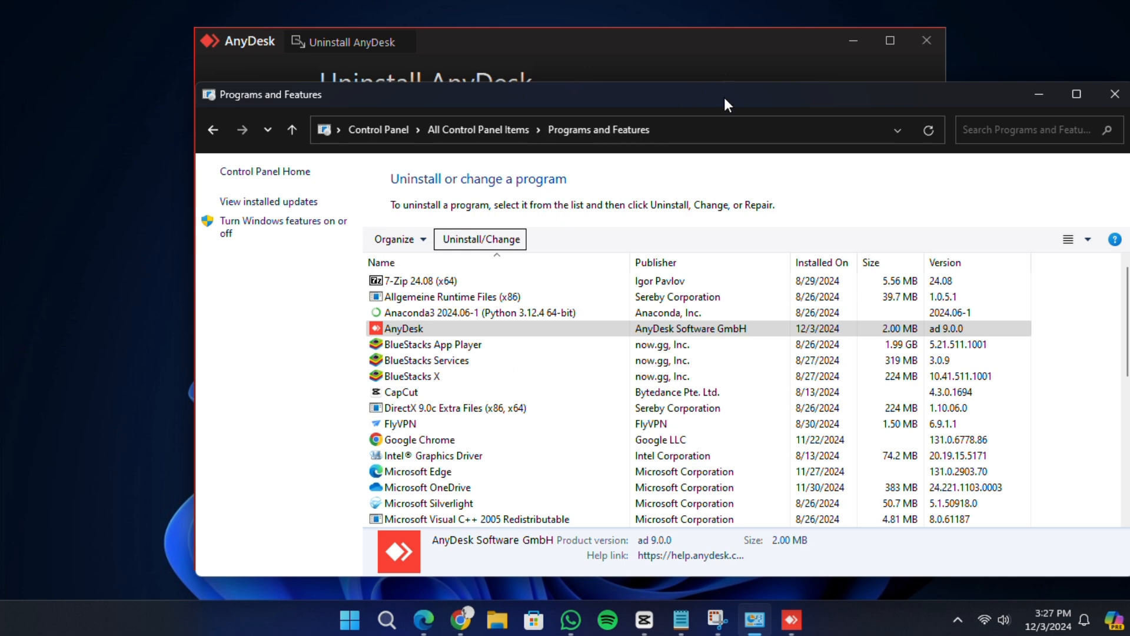
mouse_move(748, 105)
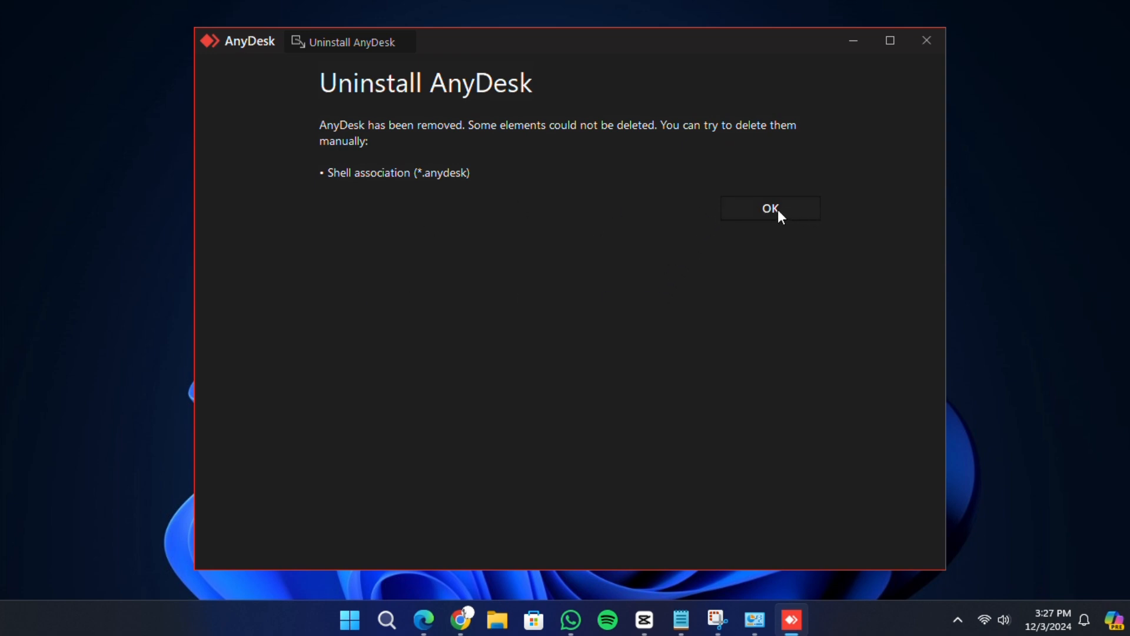
Acknowledge the AnyDesk removed message, returning to the desktop.
left_click(770, 209)
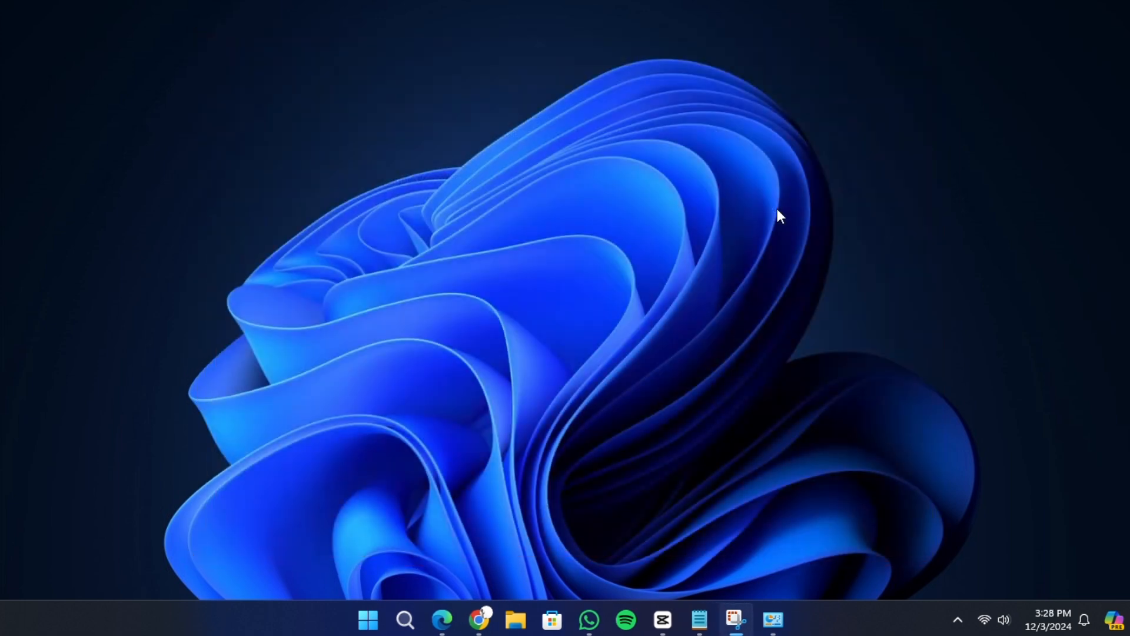
mouse_move(451, 495)
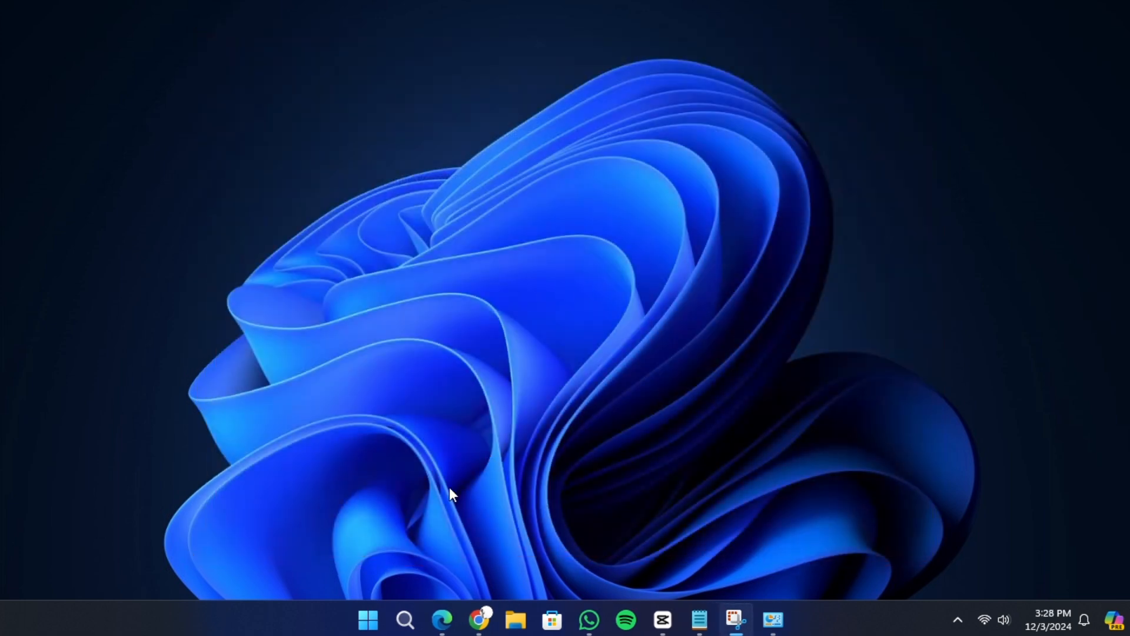
mouse_move(515, 619)
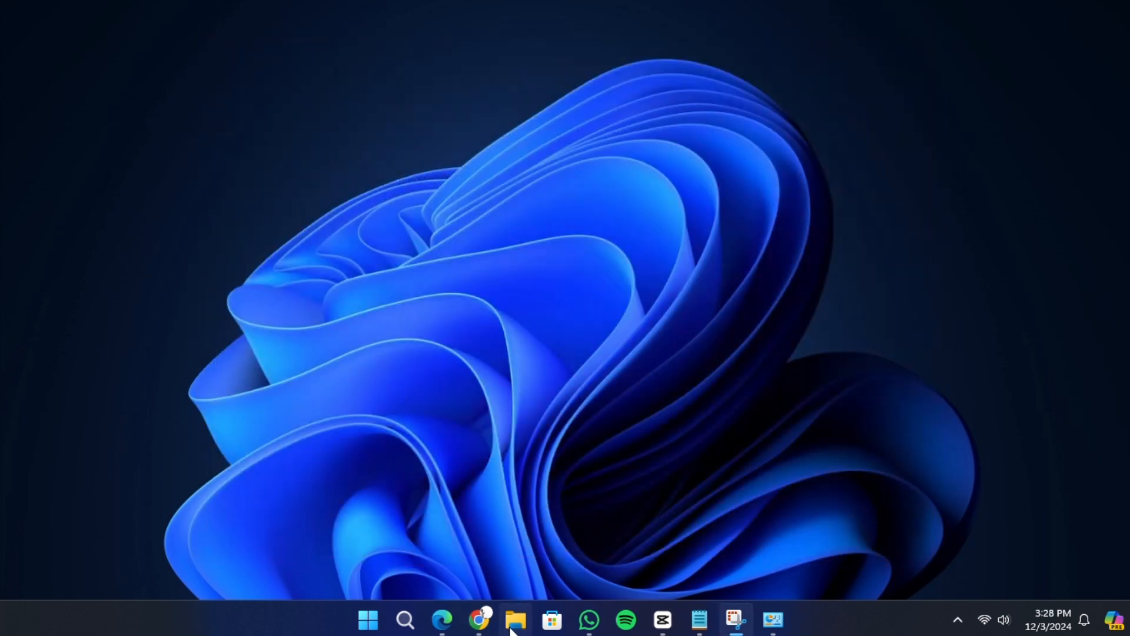
Browse to C:\Program Files (x86) and verify no AnyDesk folder remains among the 17 items.
left_click(515, 619)
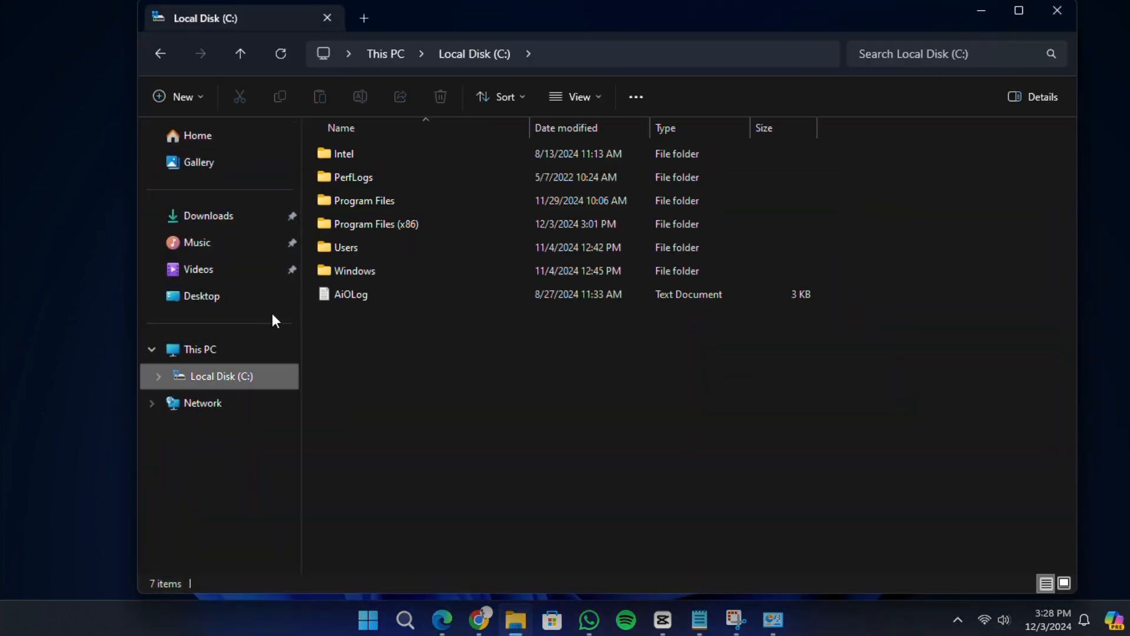
mouse_move(367, 224)
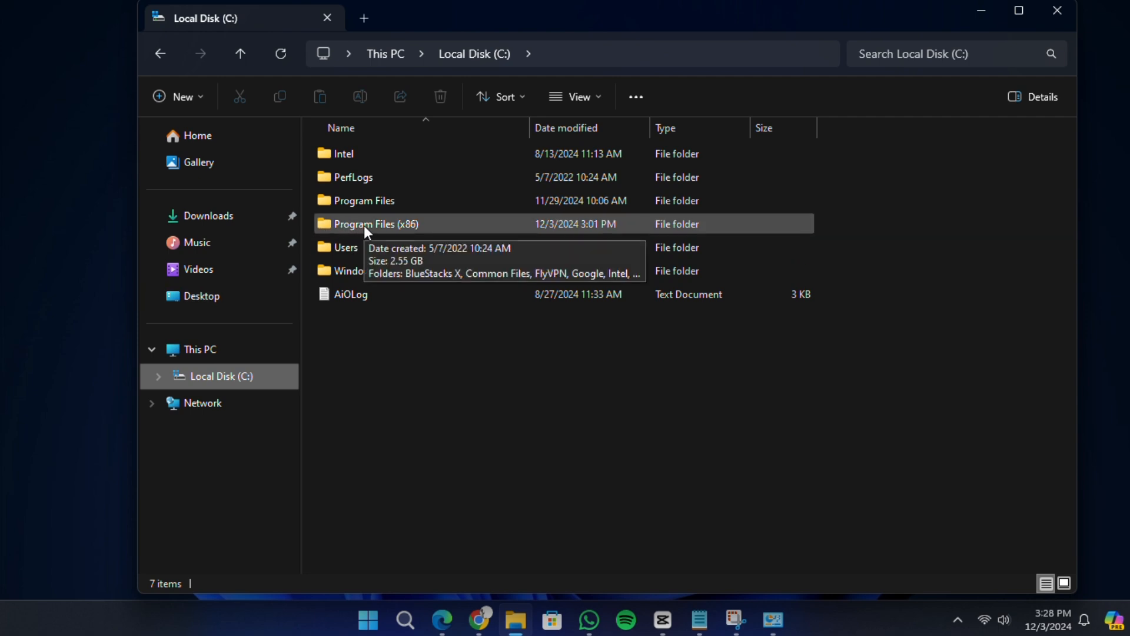
left_click(374, 224)
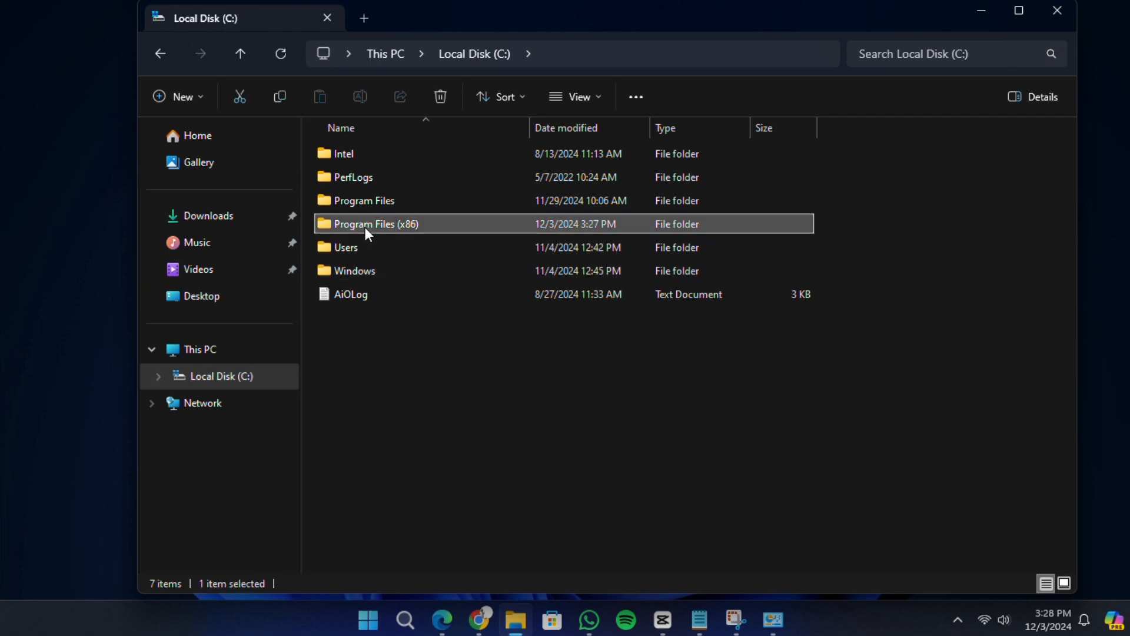
double_click(375, 224)
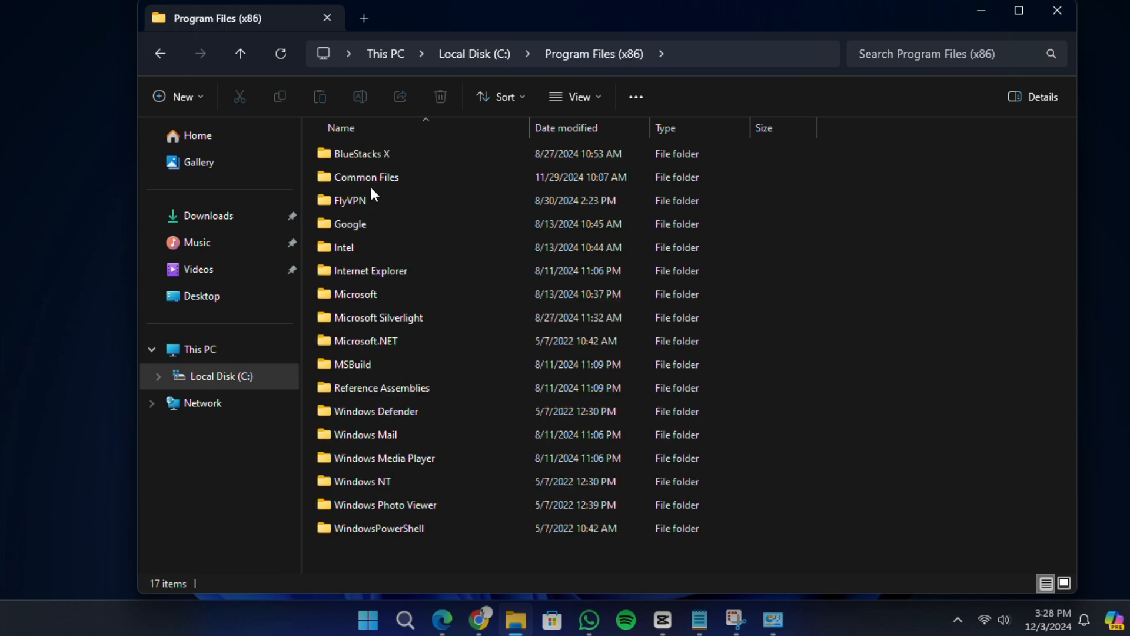
left_click(386, 505)
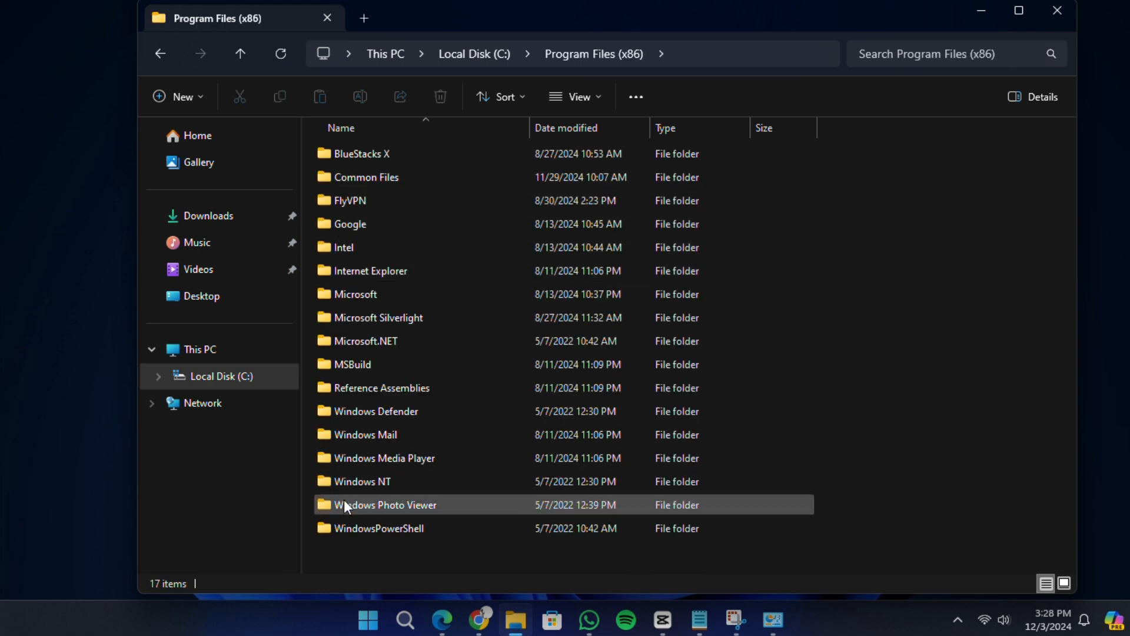
mouse_move(363, 200)
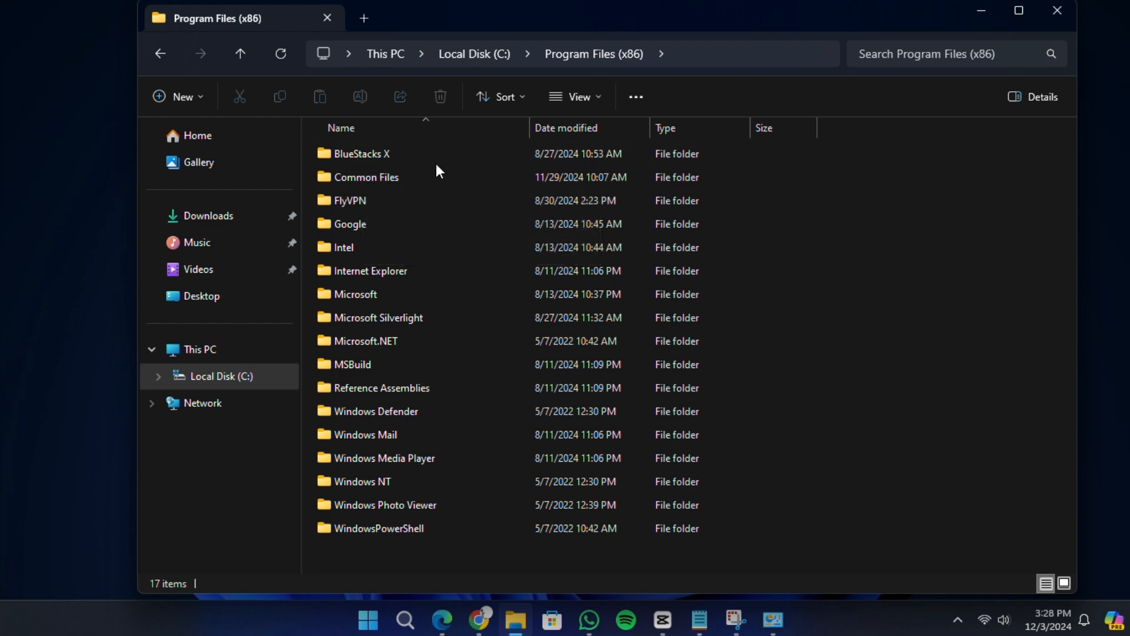
mouse_move(1057, 11)
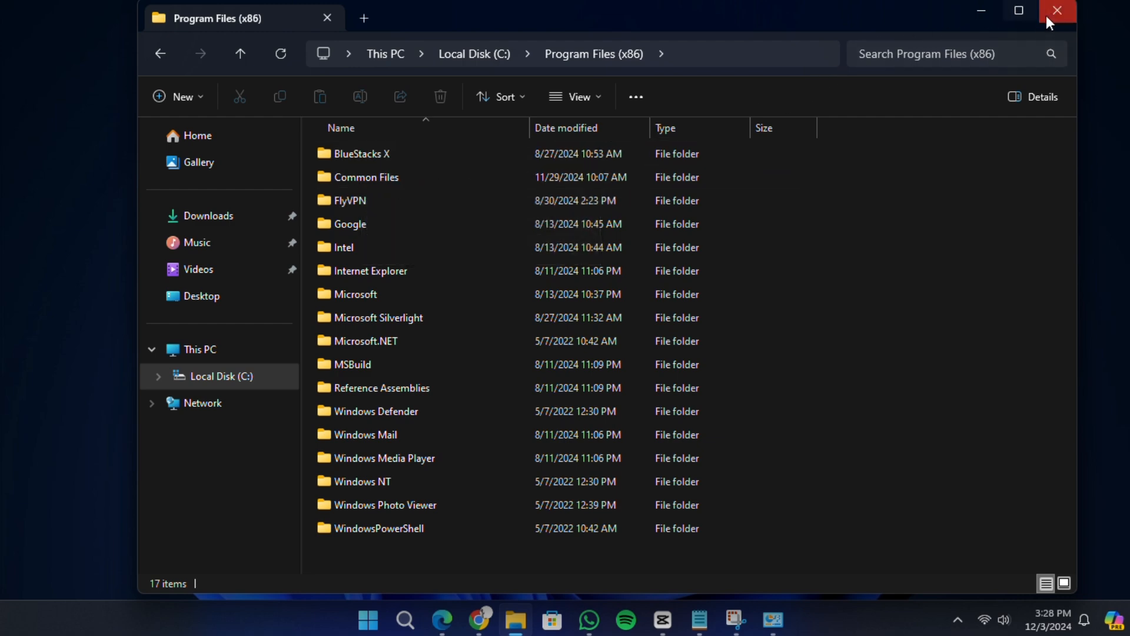
Close the File Explorer window, leaving only the desktop.
left_click(1058, 11)
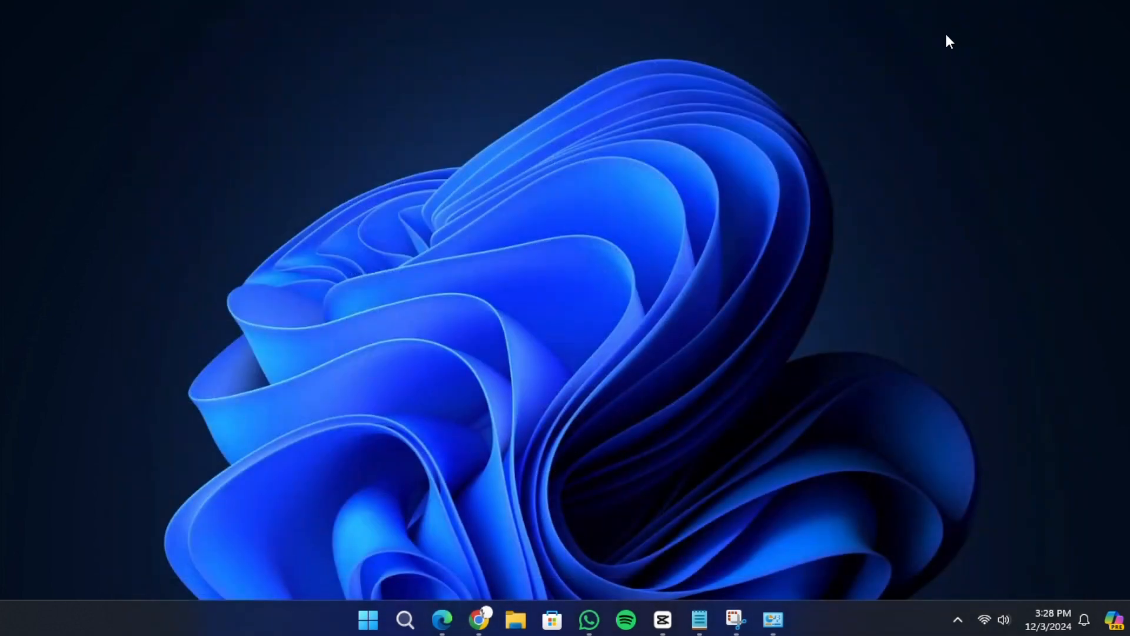
mouse_move(79, 420)
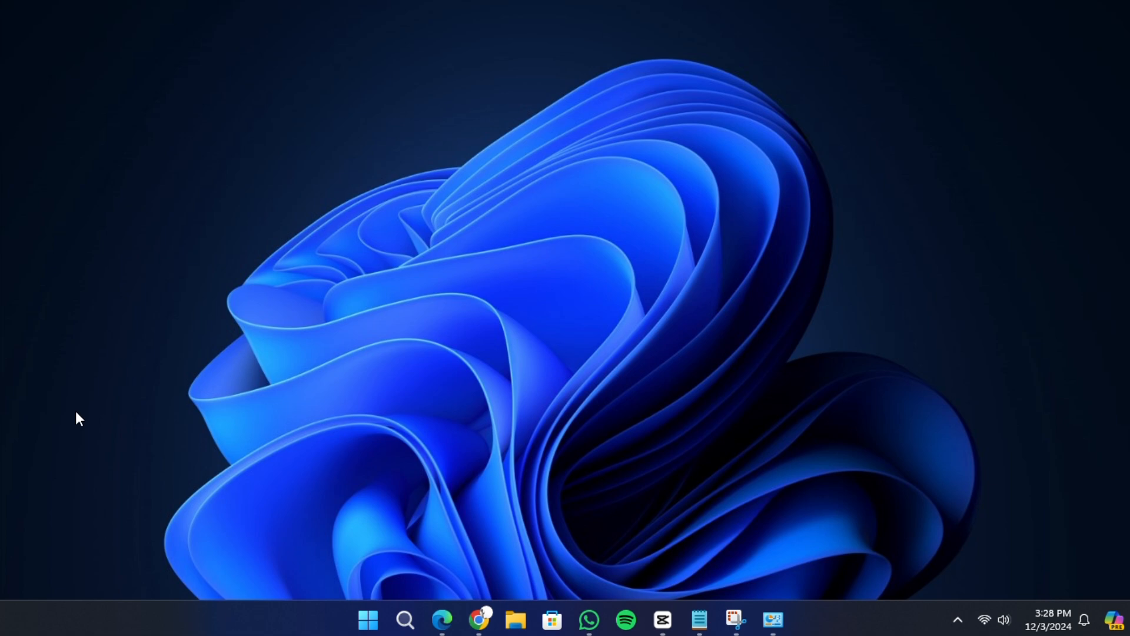
mouse_move(386, 206)
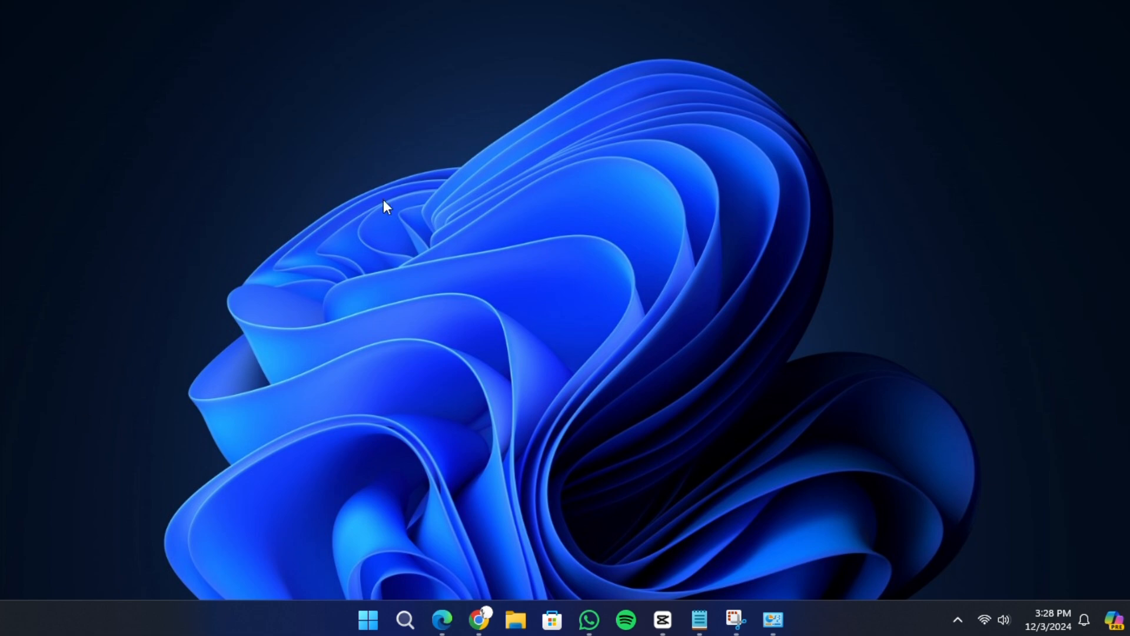